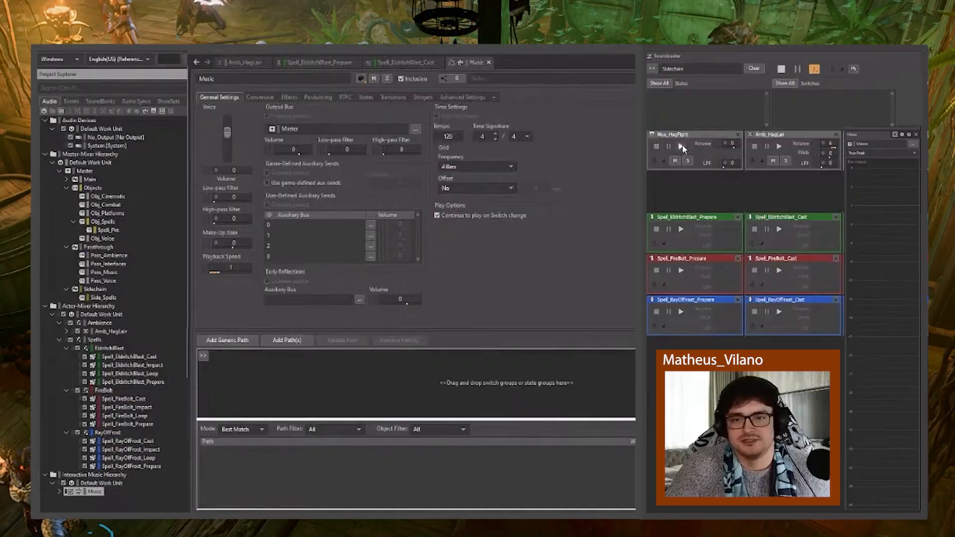
Step: Preview the hag fight music in the Soundcaster, then stop playback
left_click(680, 147)
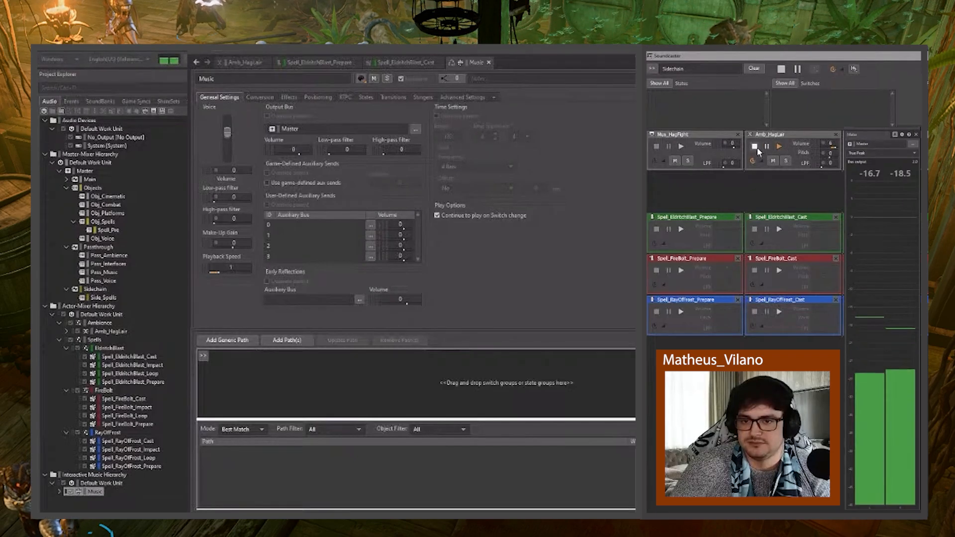
left_click(334, 62)
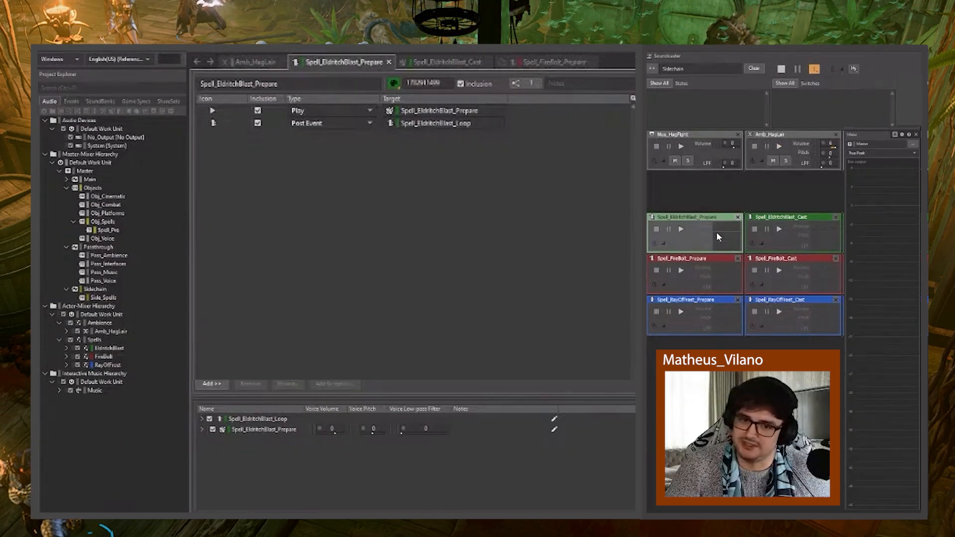
left_click(551, 61)
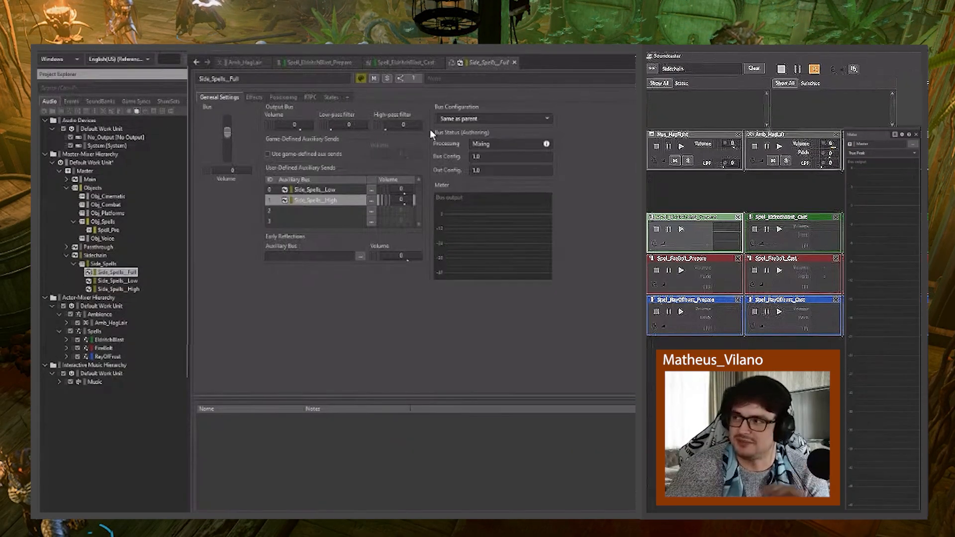
Step: Add a Meter effect on Side_Spells_Full's Effects tab
left_click(254, 97)
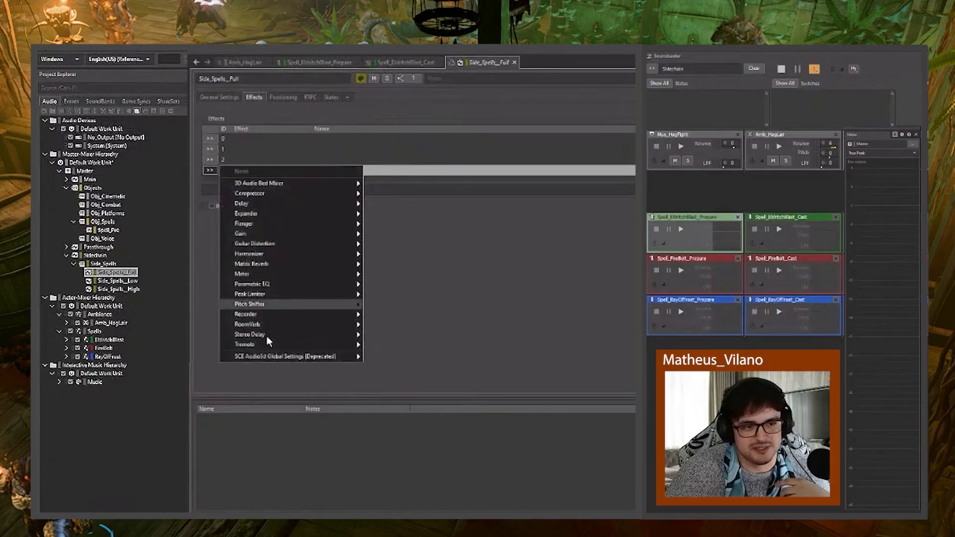
left_click(241, 274)
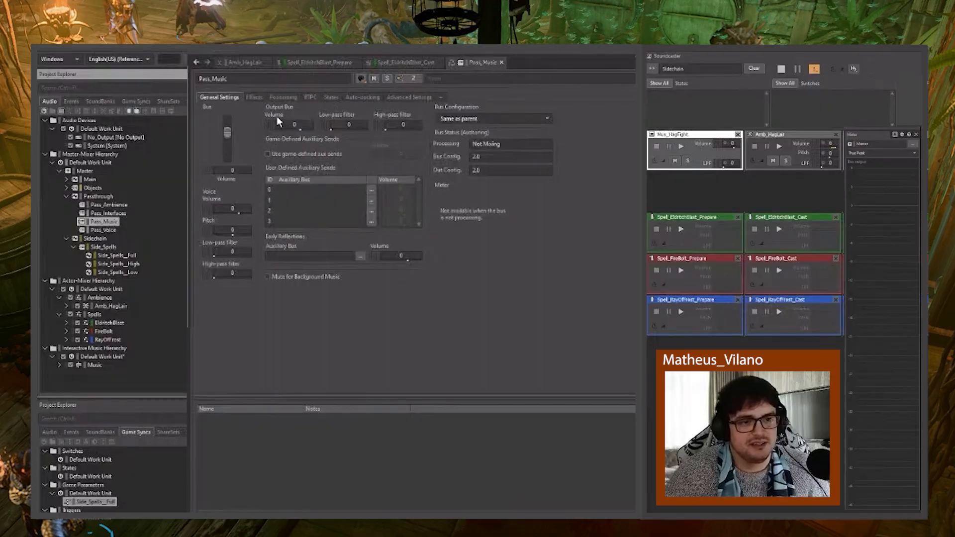
Step: Make Side_Spells_Low's EQ band 1 a 300 Hz band pass with Q 0.5, and review Side_Spells_Full
right_click(291, 124)
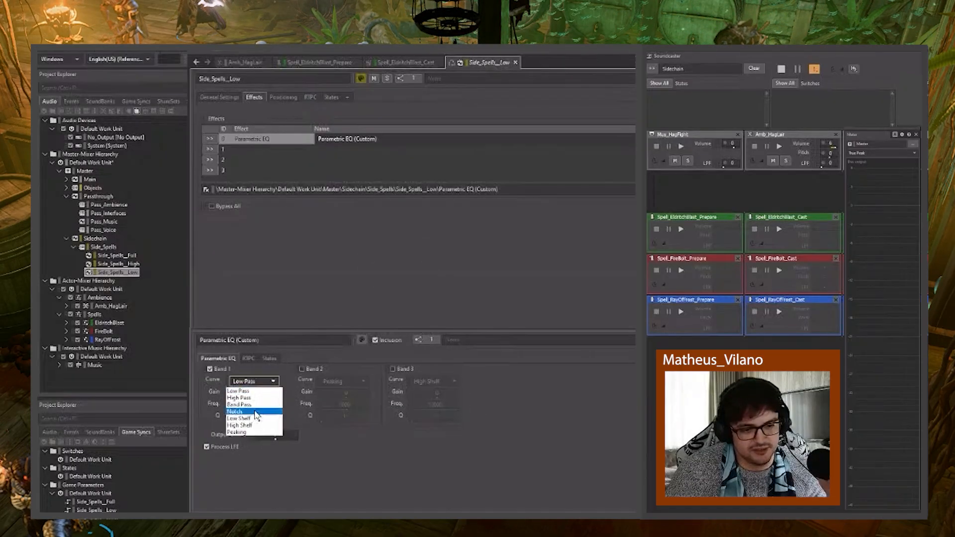
mouse_move(254, 405)
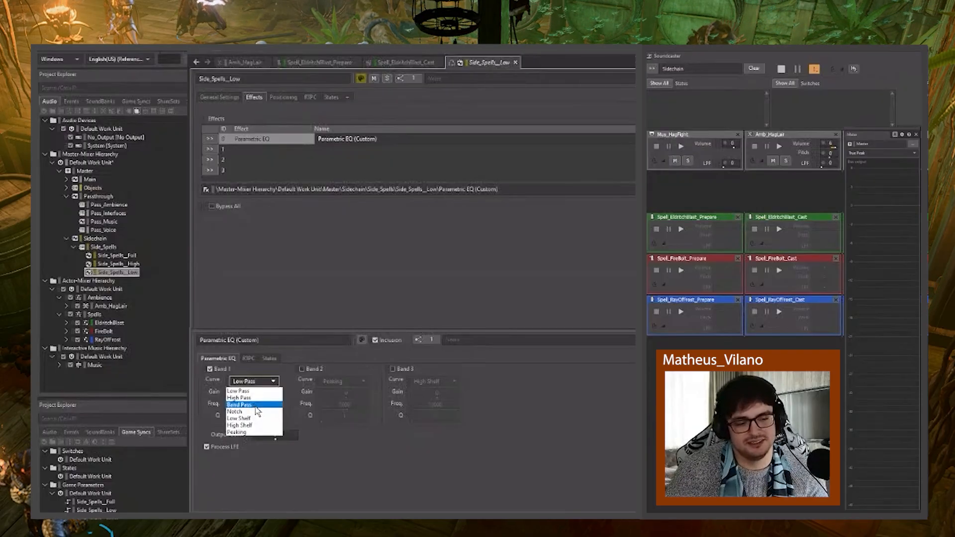
left_click(241, 405)
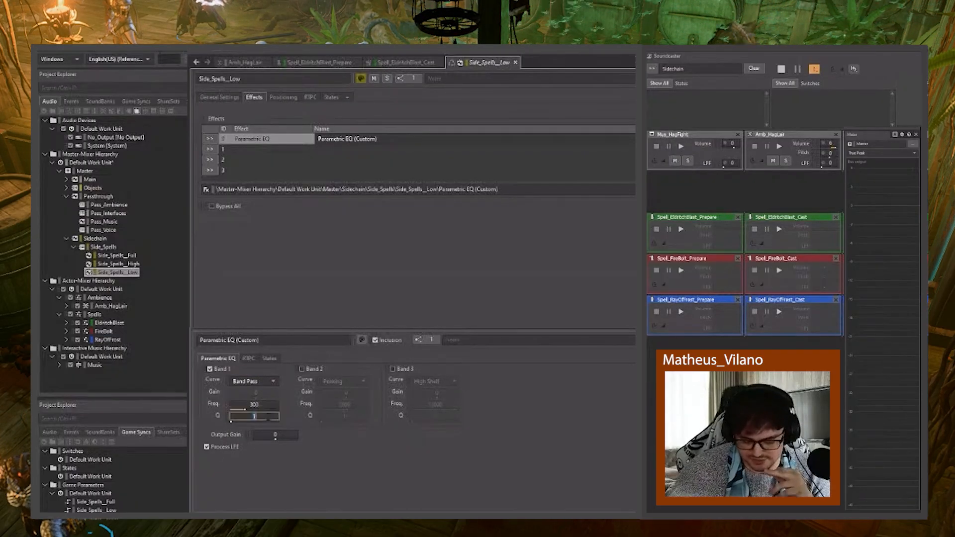
left_click_drag(254, 416, 250, 416)
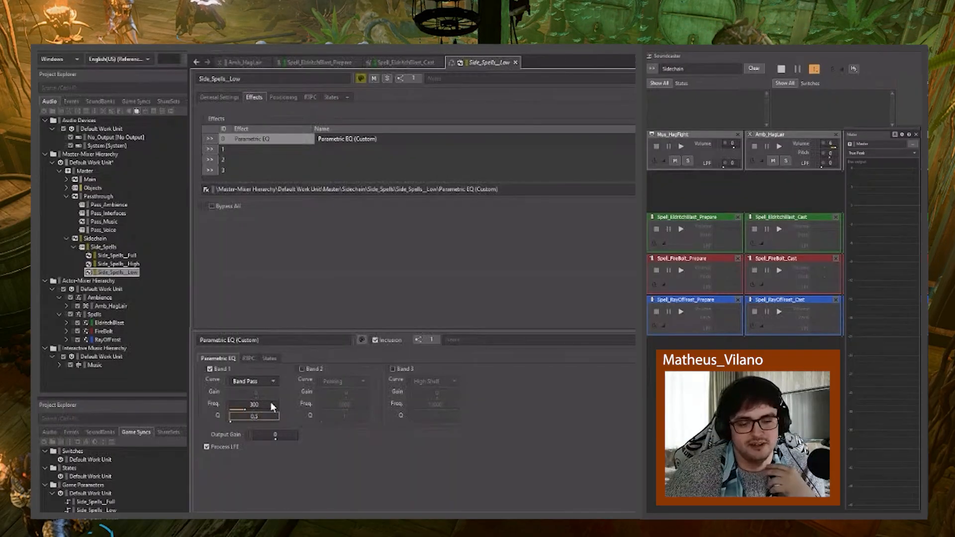
left_click(114, 256)
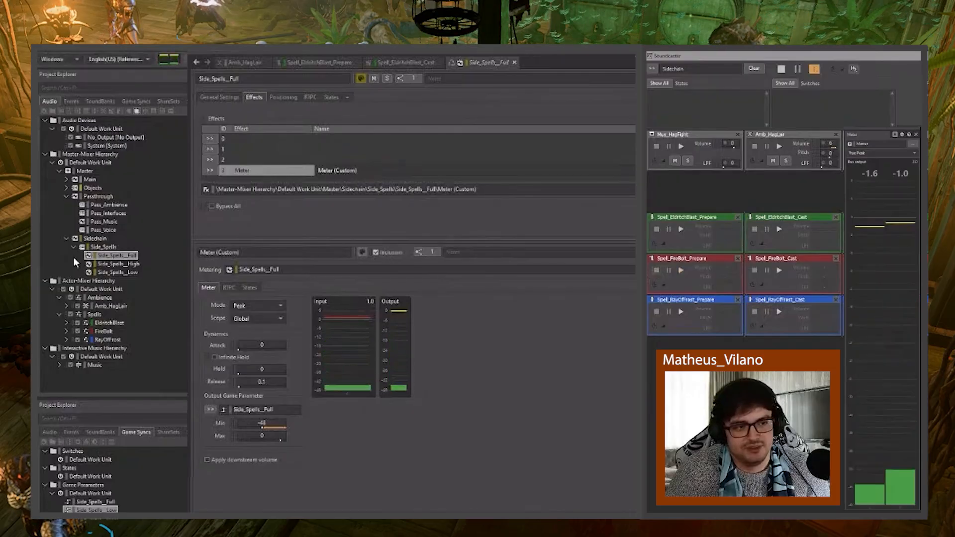
Step: Meter Side_Spells_Low, then give Side_Spells_High a 10000 Hz band-pass EQ and Meter
left_click(111, 272)
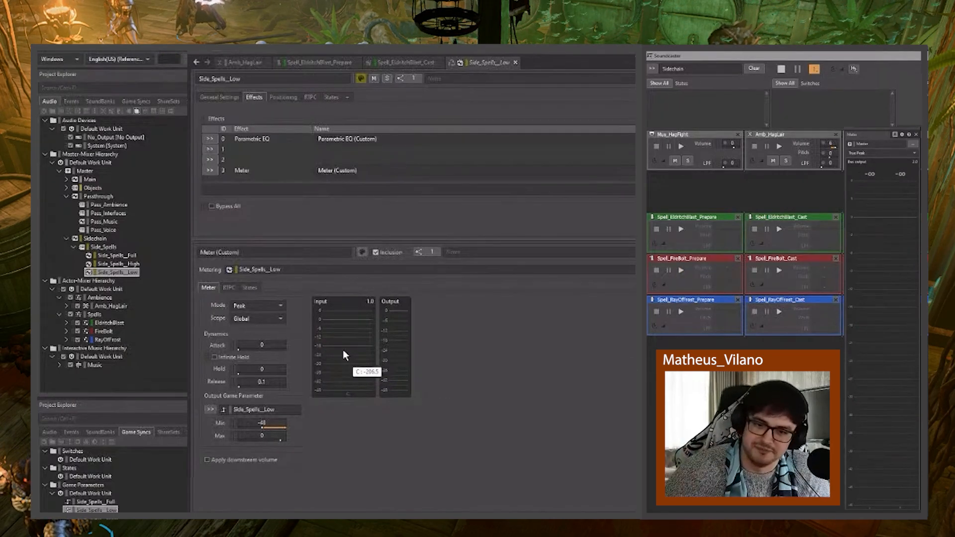
left_click(117, 263)
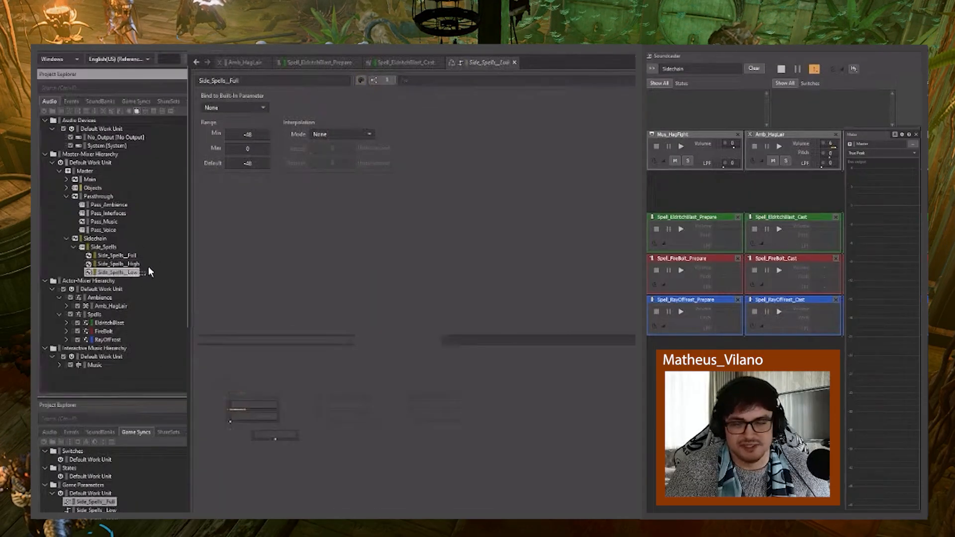
left_click(117, 263)
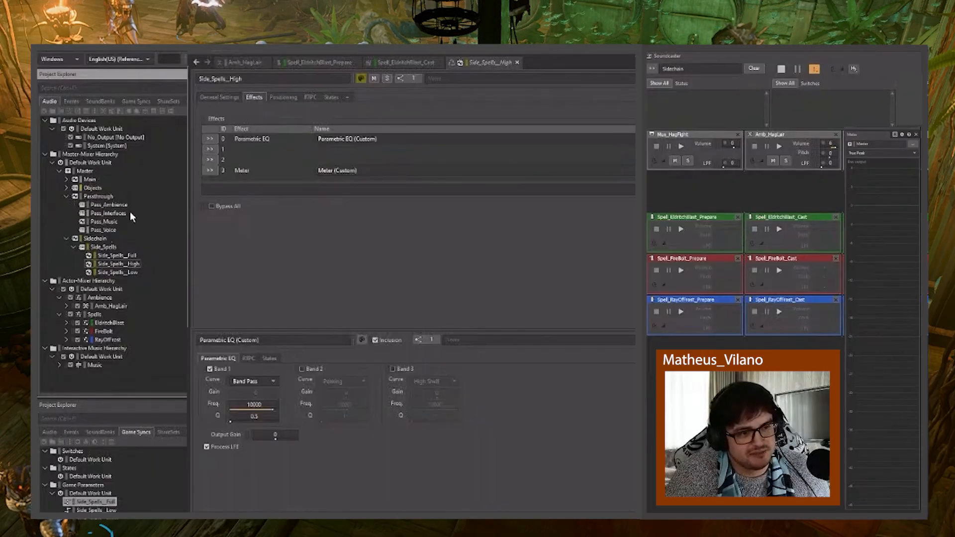
Step: Insert a Parametric EQ on Pass_Music and bring up band 1 gain's RTPC options
left_click(104, 221)
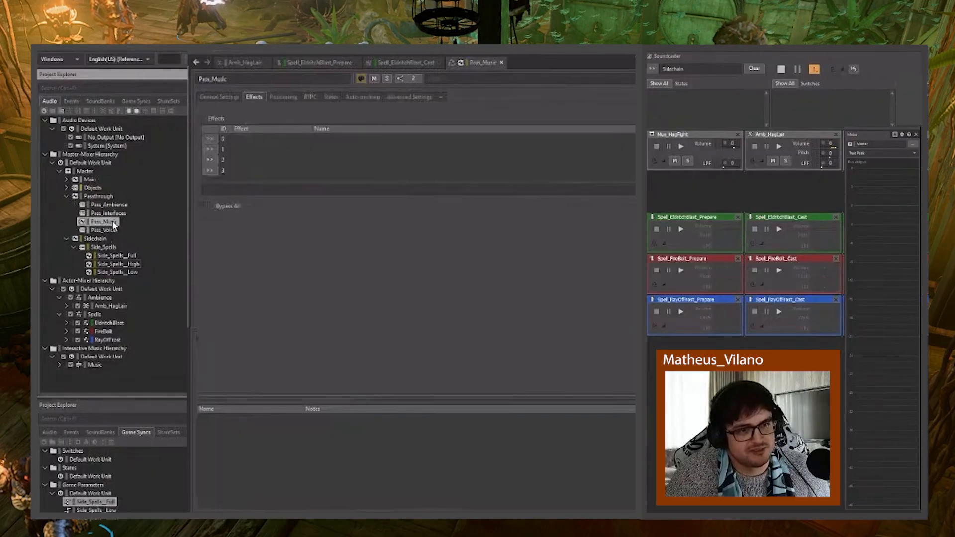
left_click(208, 140)
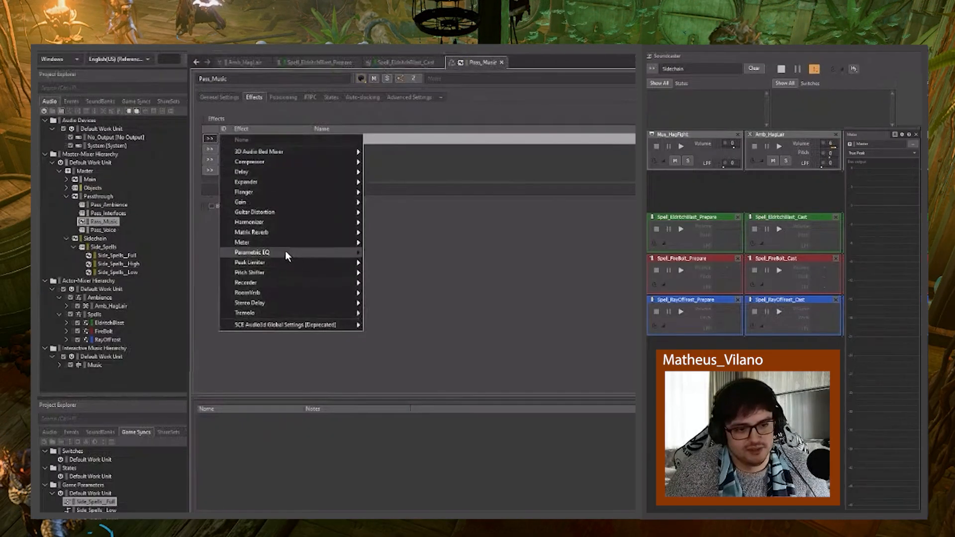
left_click(252, 252)
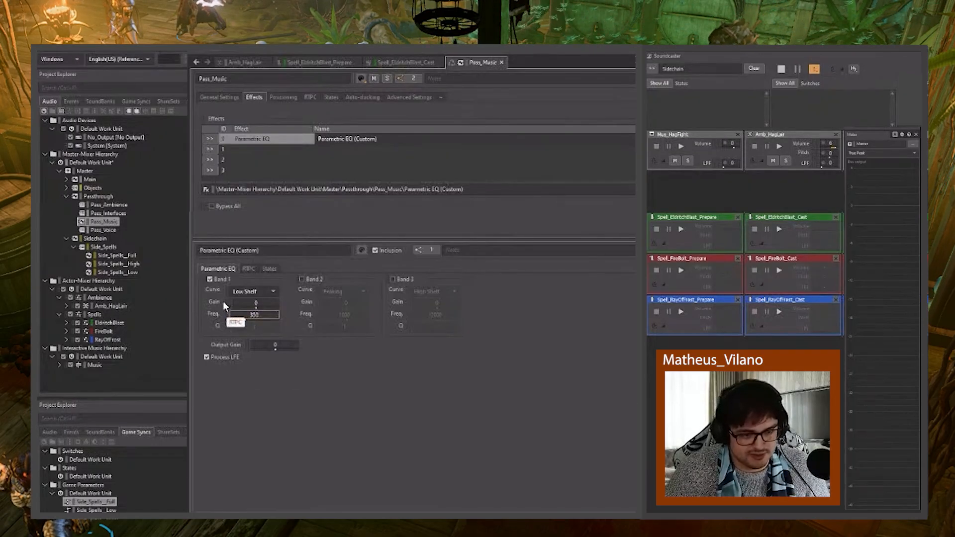
right_click(250, 315)
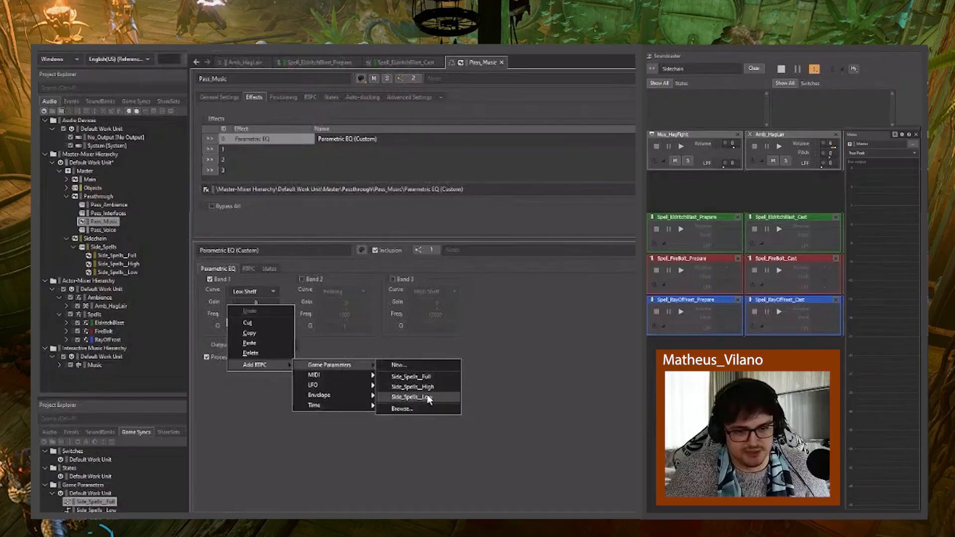
Step: Drive band 1 gain from Side_Spells_Low and audition Spell_EldritchBlast_Prepare
left_click(411, 397)
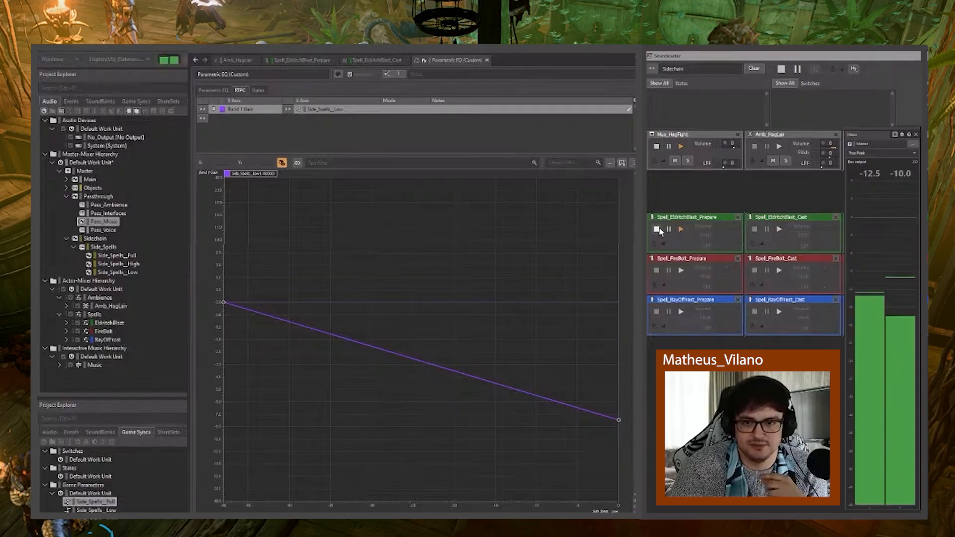
left_click(312, 59)
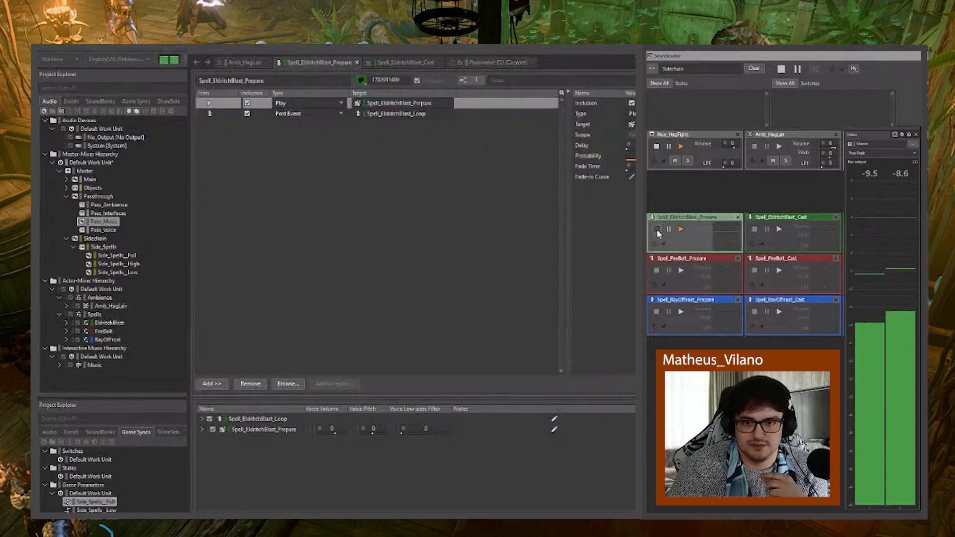